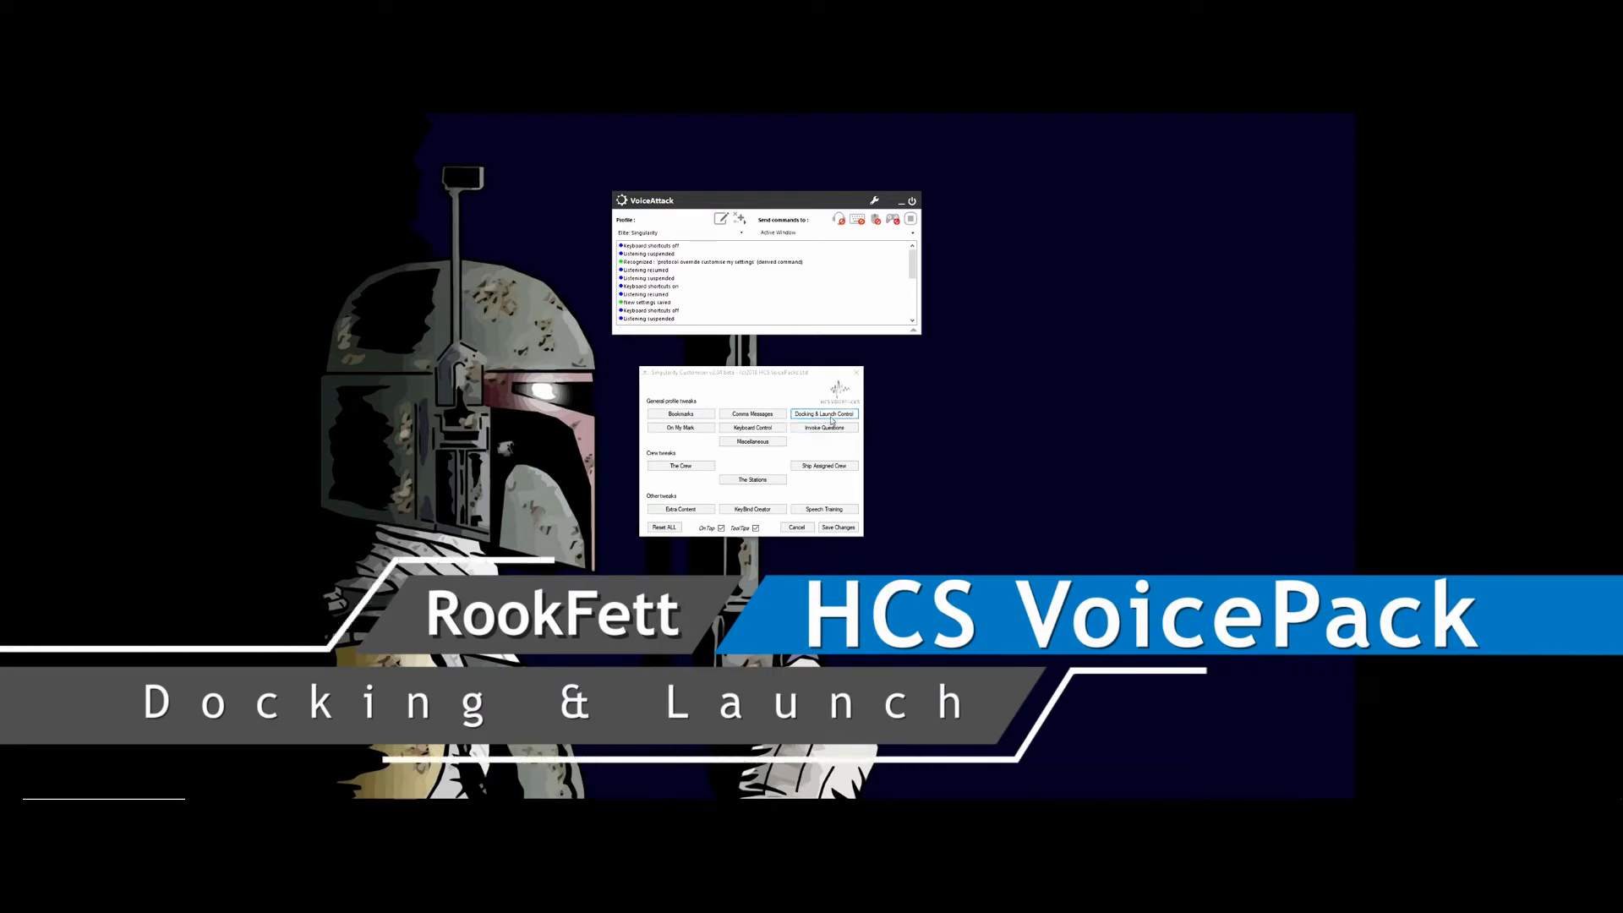
Bring up the Docking & Launch Control settings from the General profile tweaks
click(823, 412)
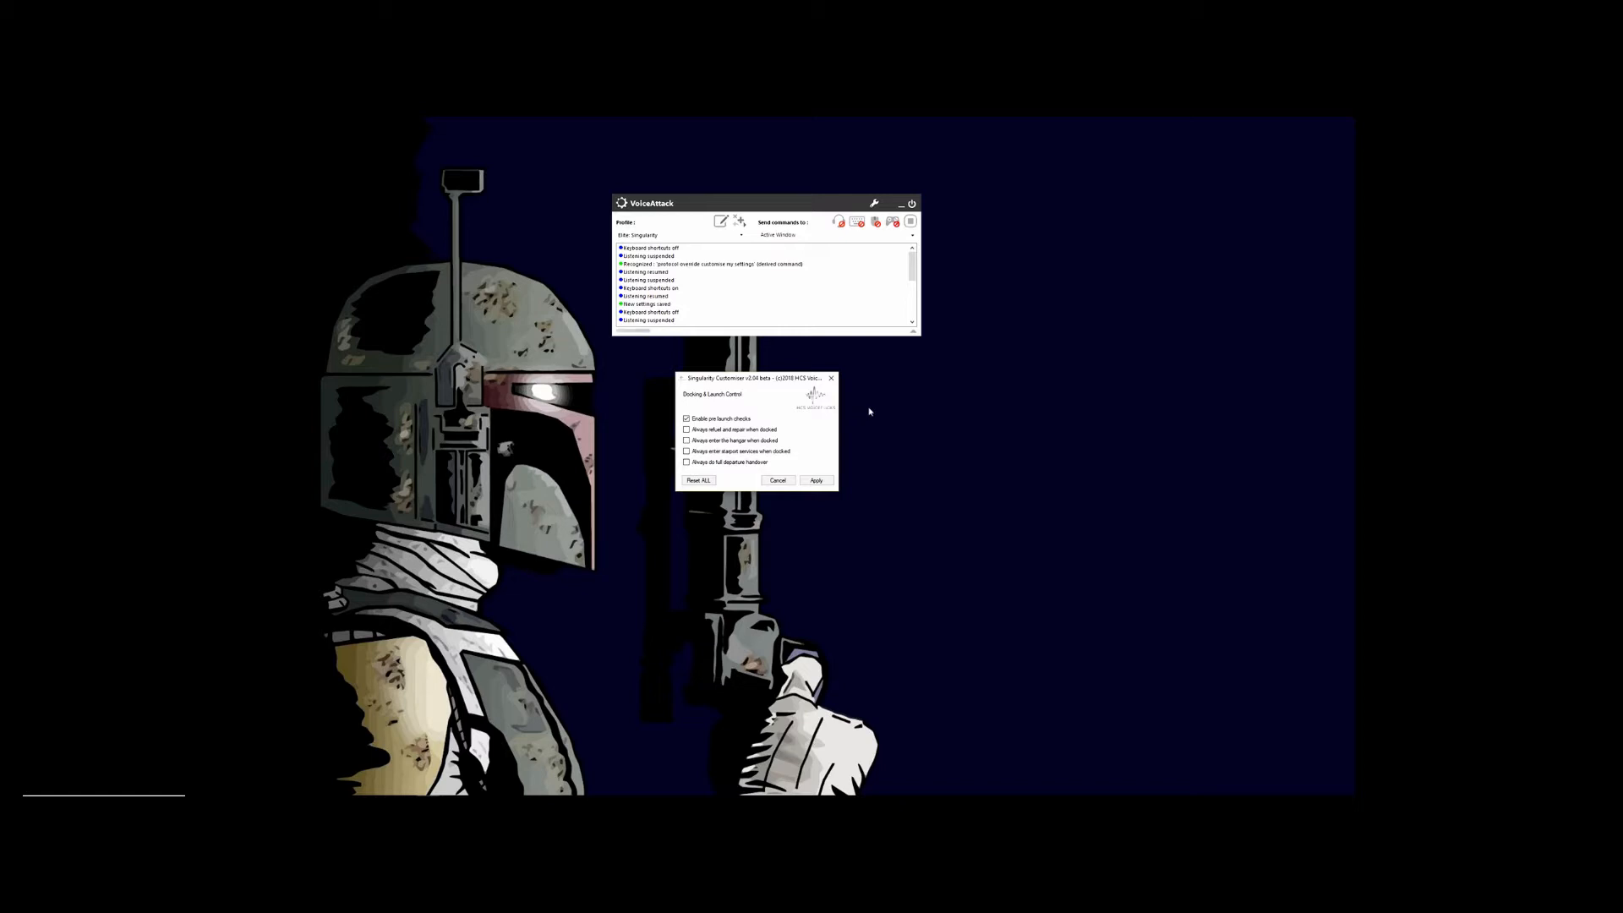
mouse_move(811, 417)
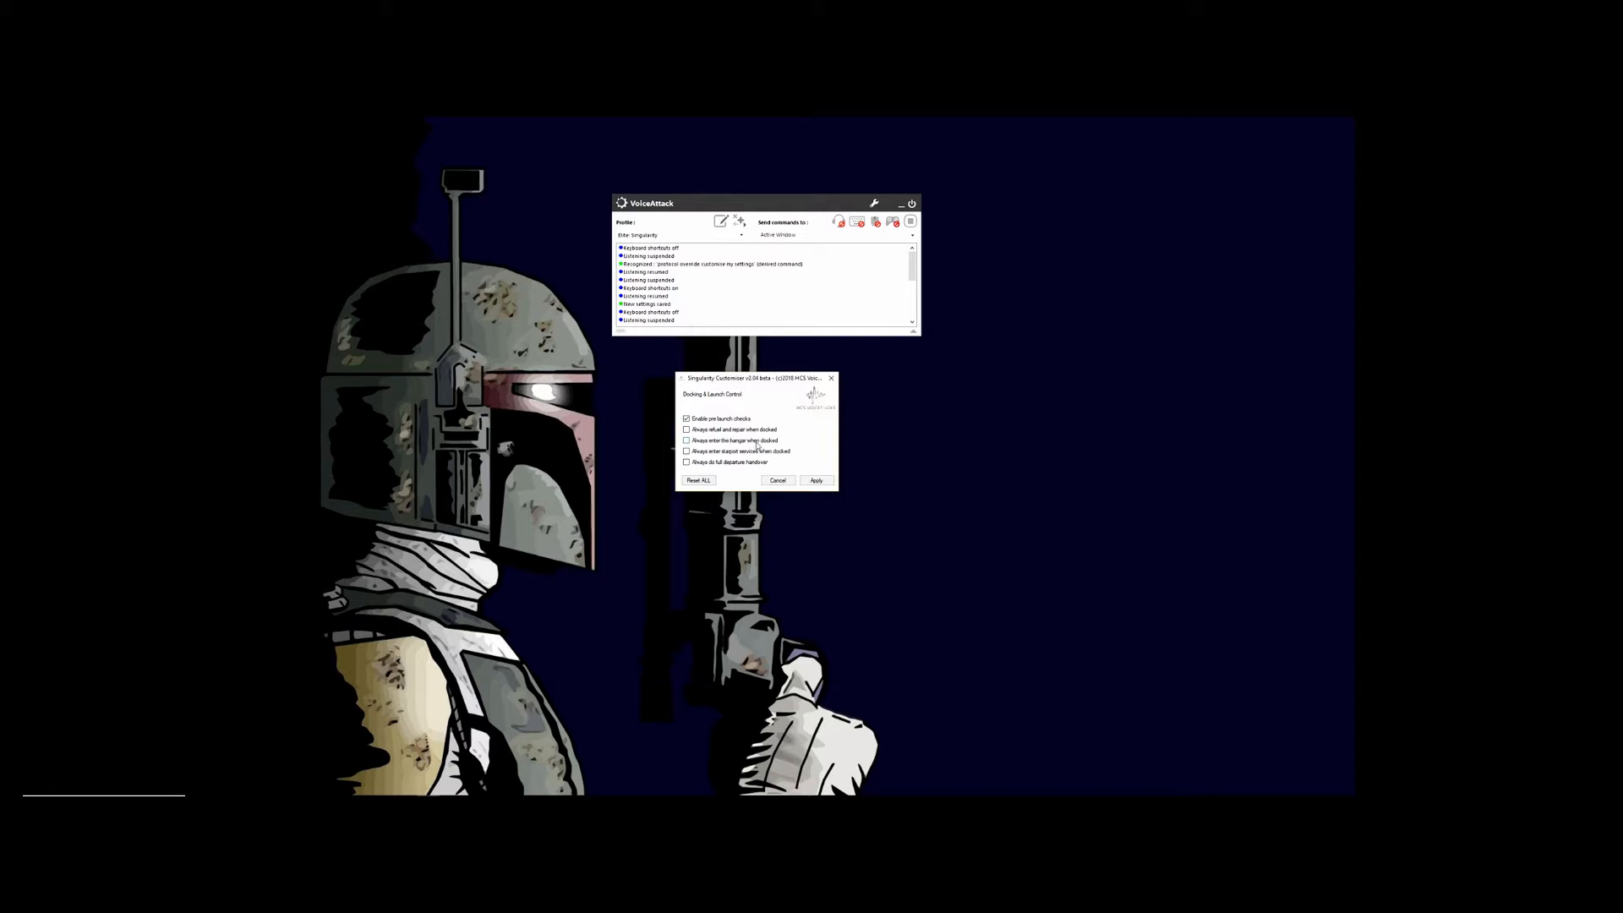
Enable 'Always refuel and repair when docked' and 'Always enter the hangar when docked', then close the dialog
click(687, 429)
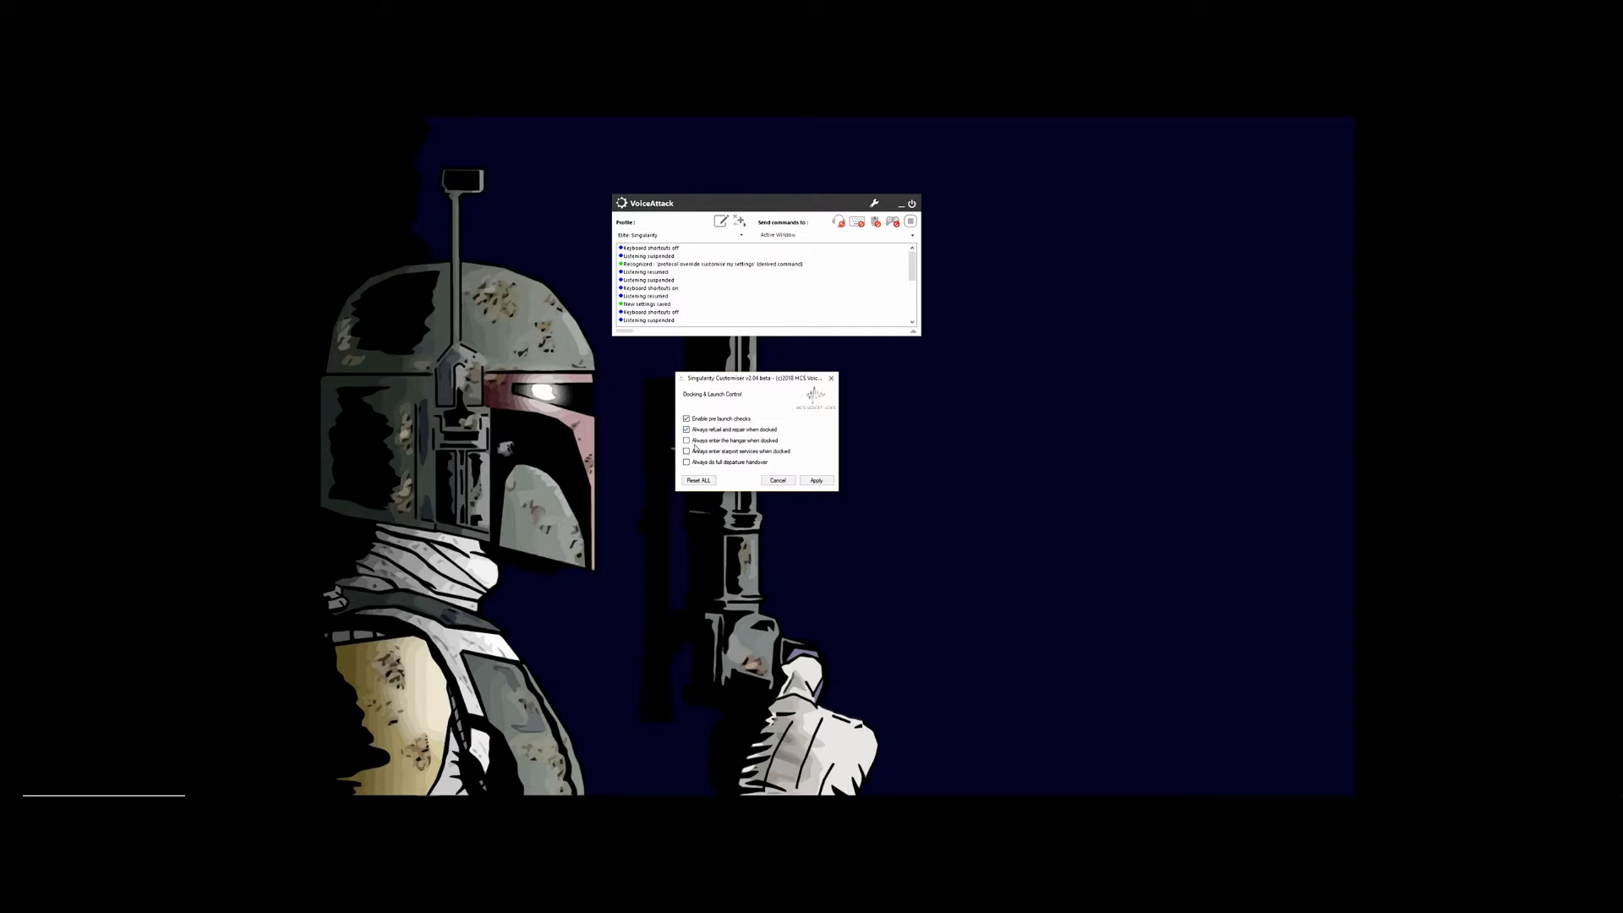
click(686, 439)
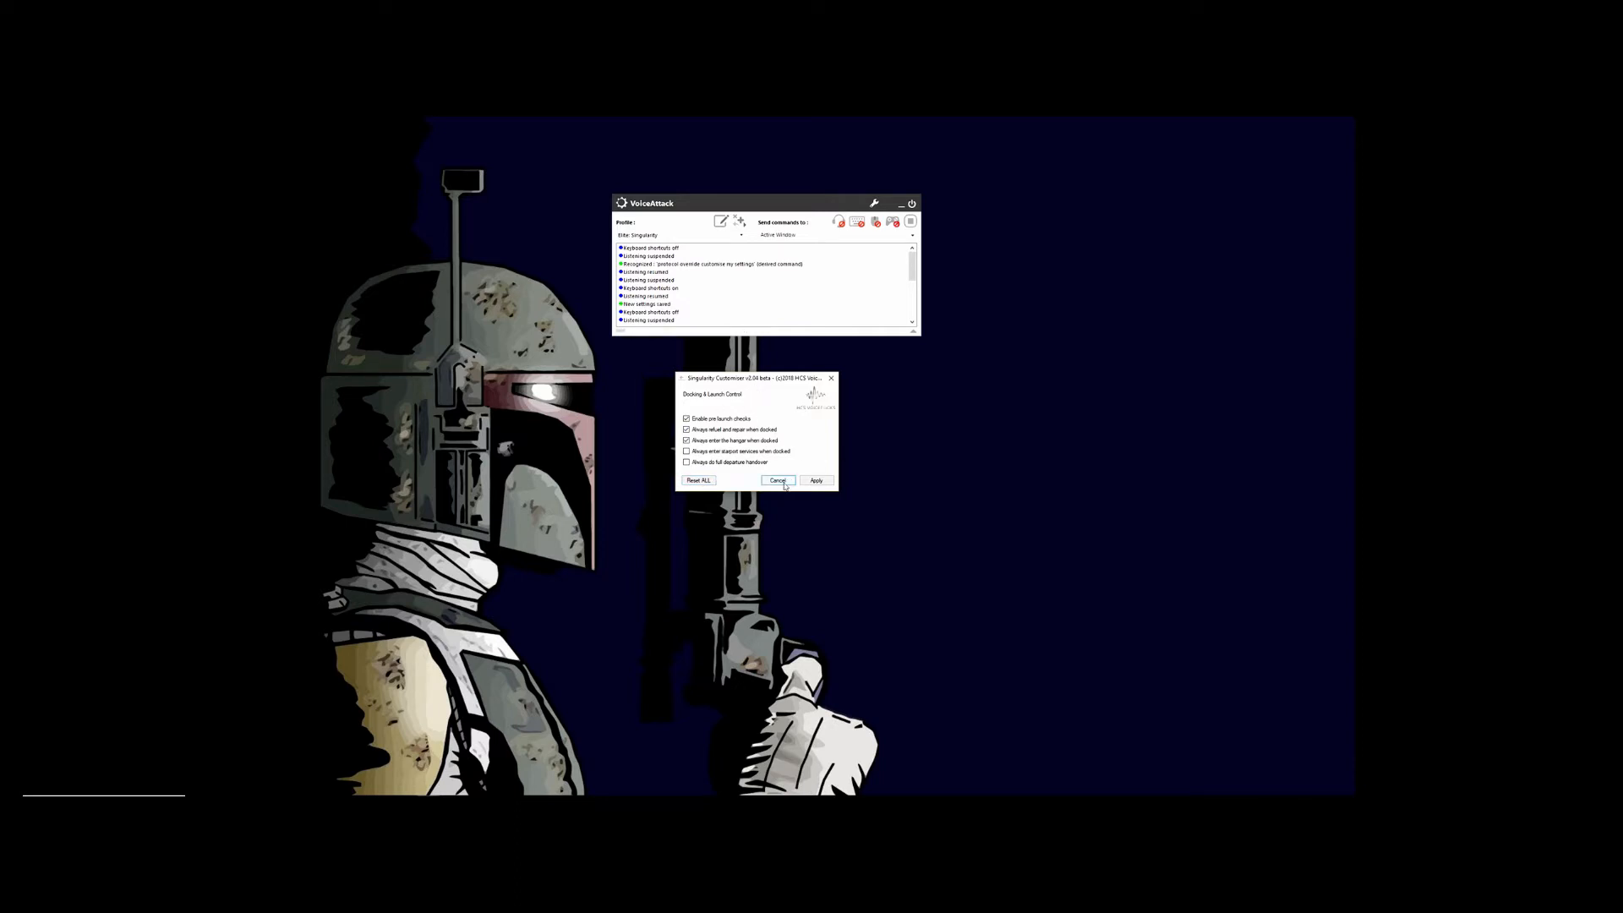
click(777, 478)
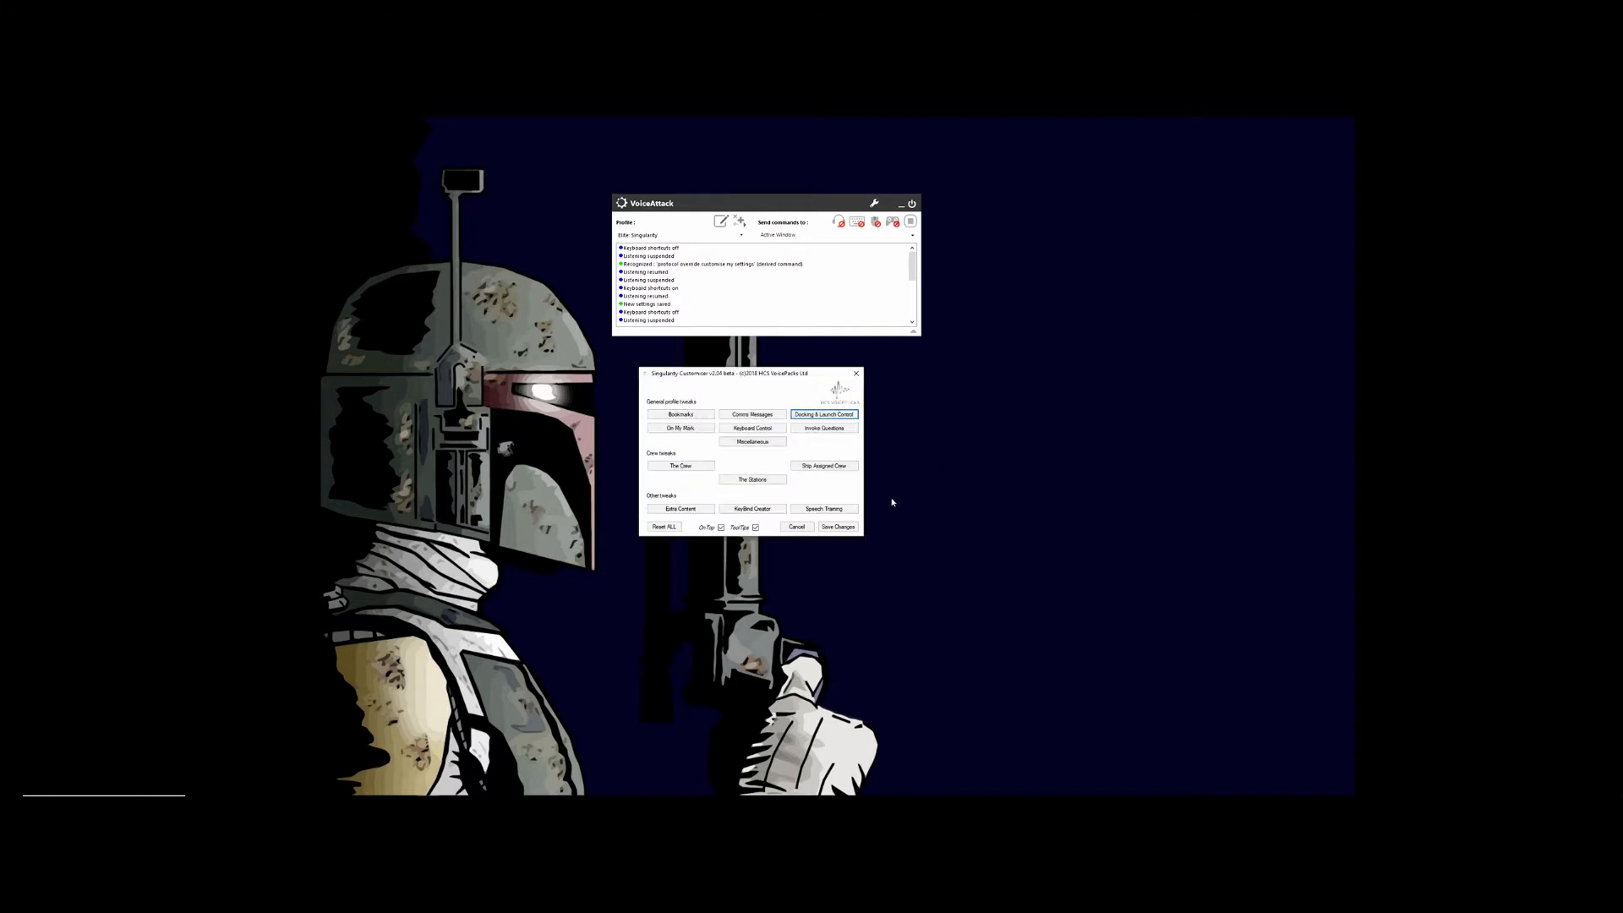
mouse_move(943, 502)
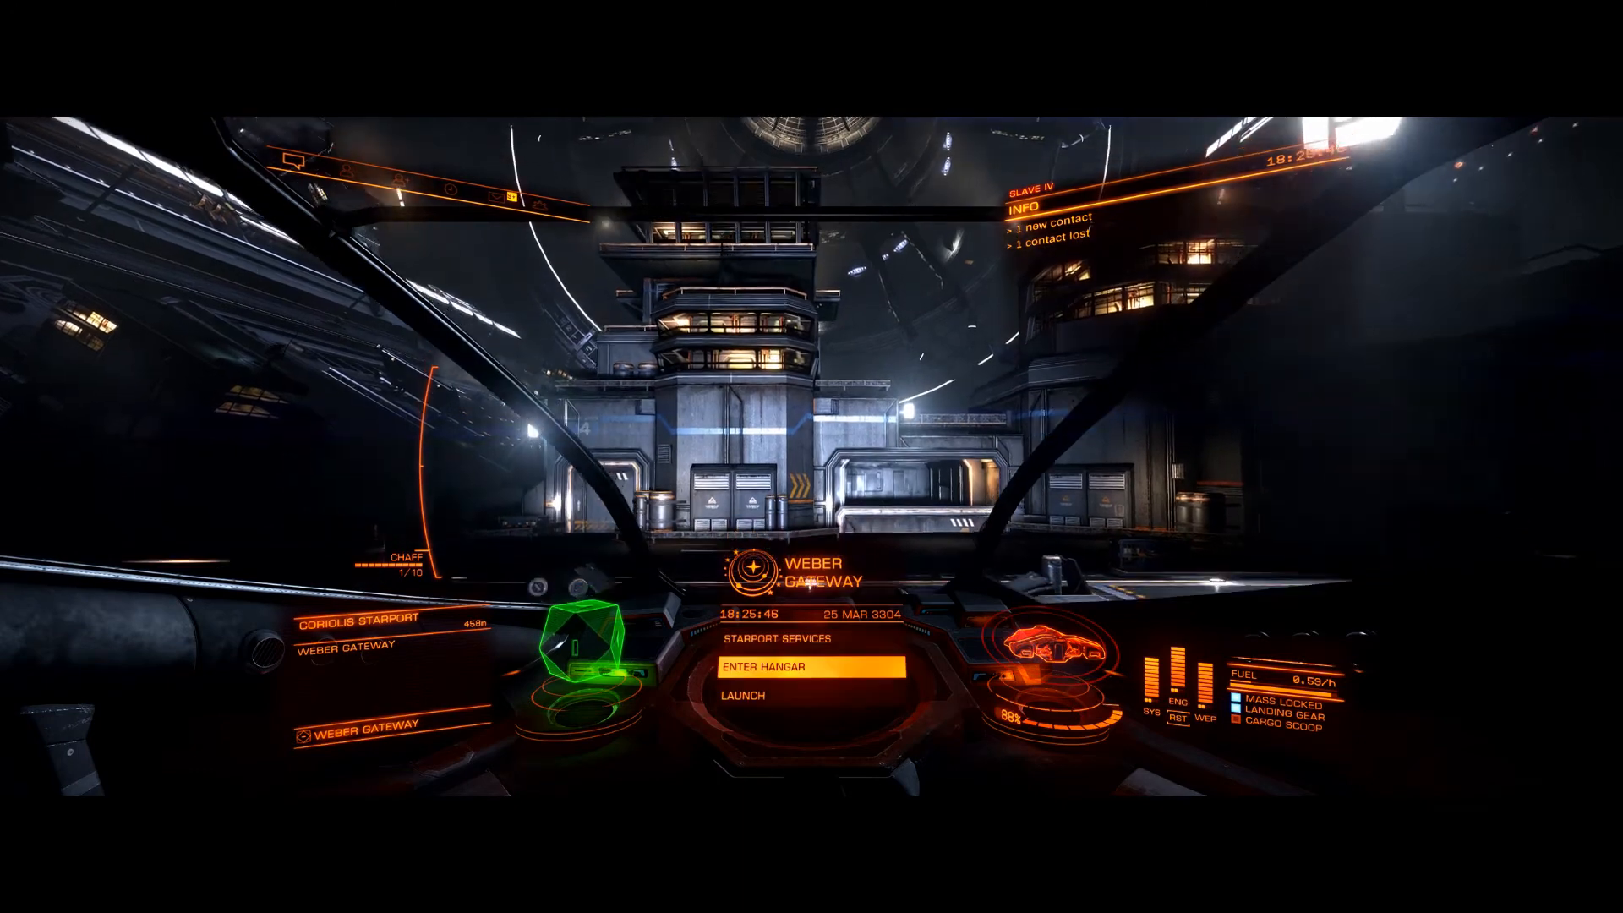
Select Starport Services from the Weber Gateway docking panel
click(810, 666)
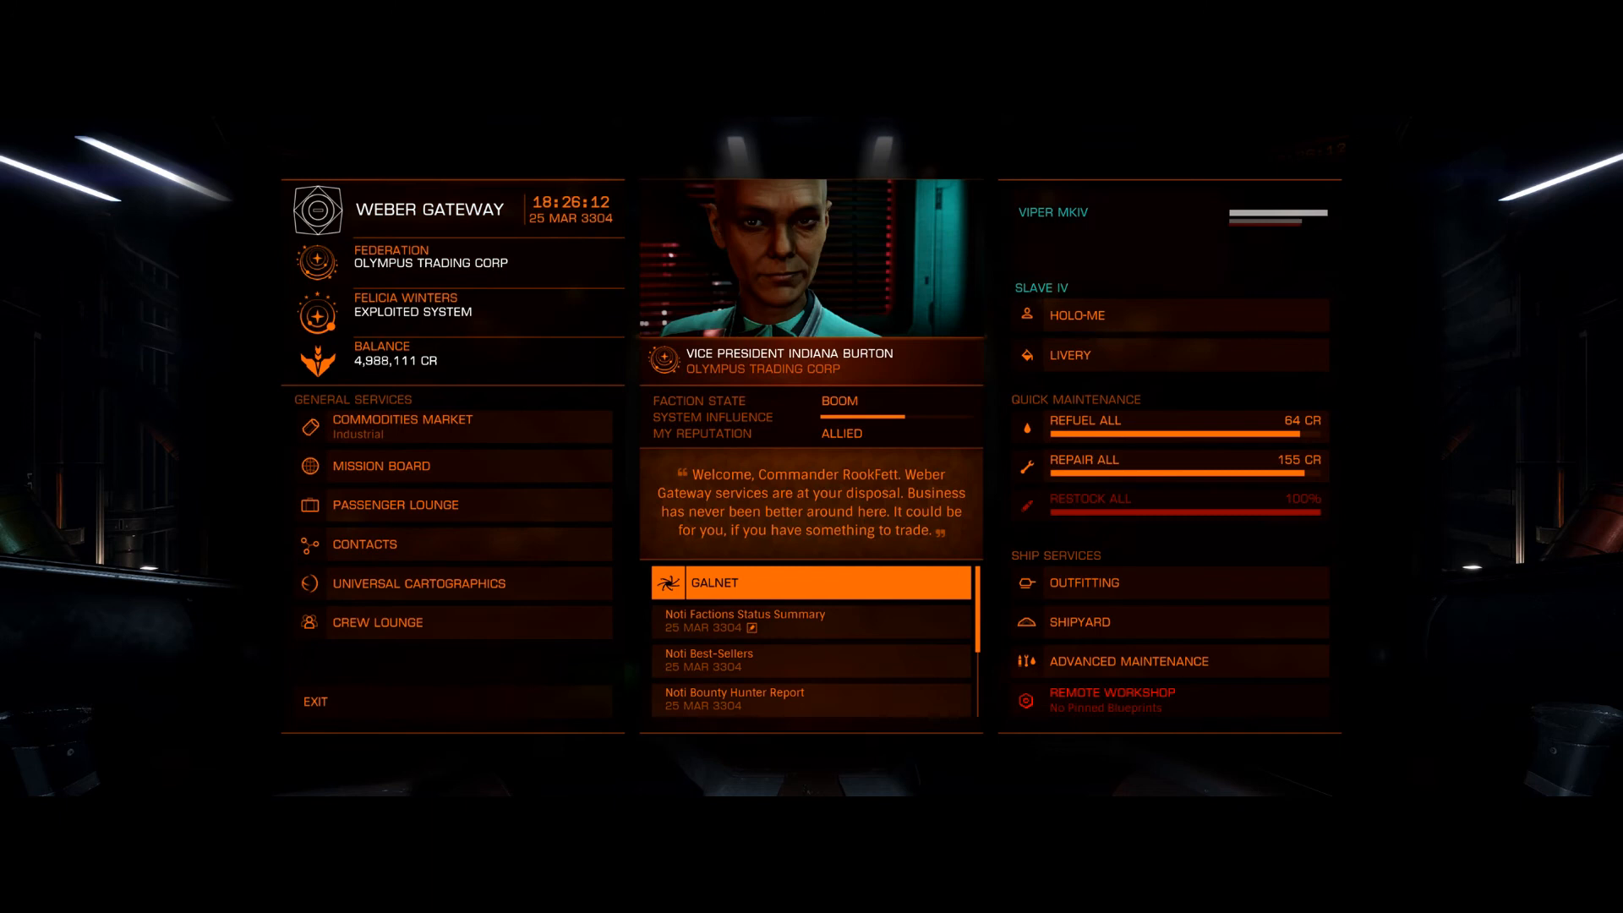
Run Repair All and Refuel All in Quick Maintenance to bring the ship to 100%
click(1170, 460)
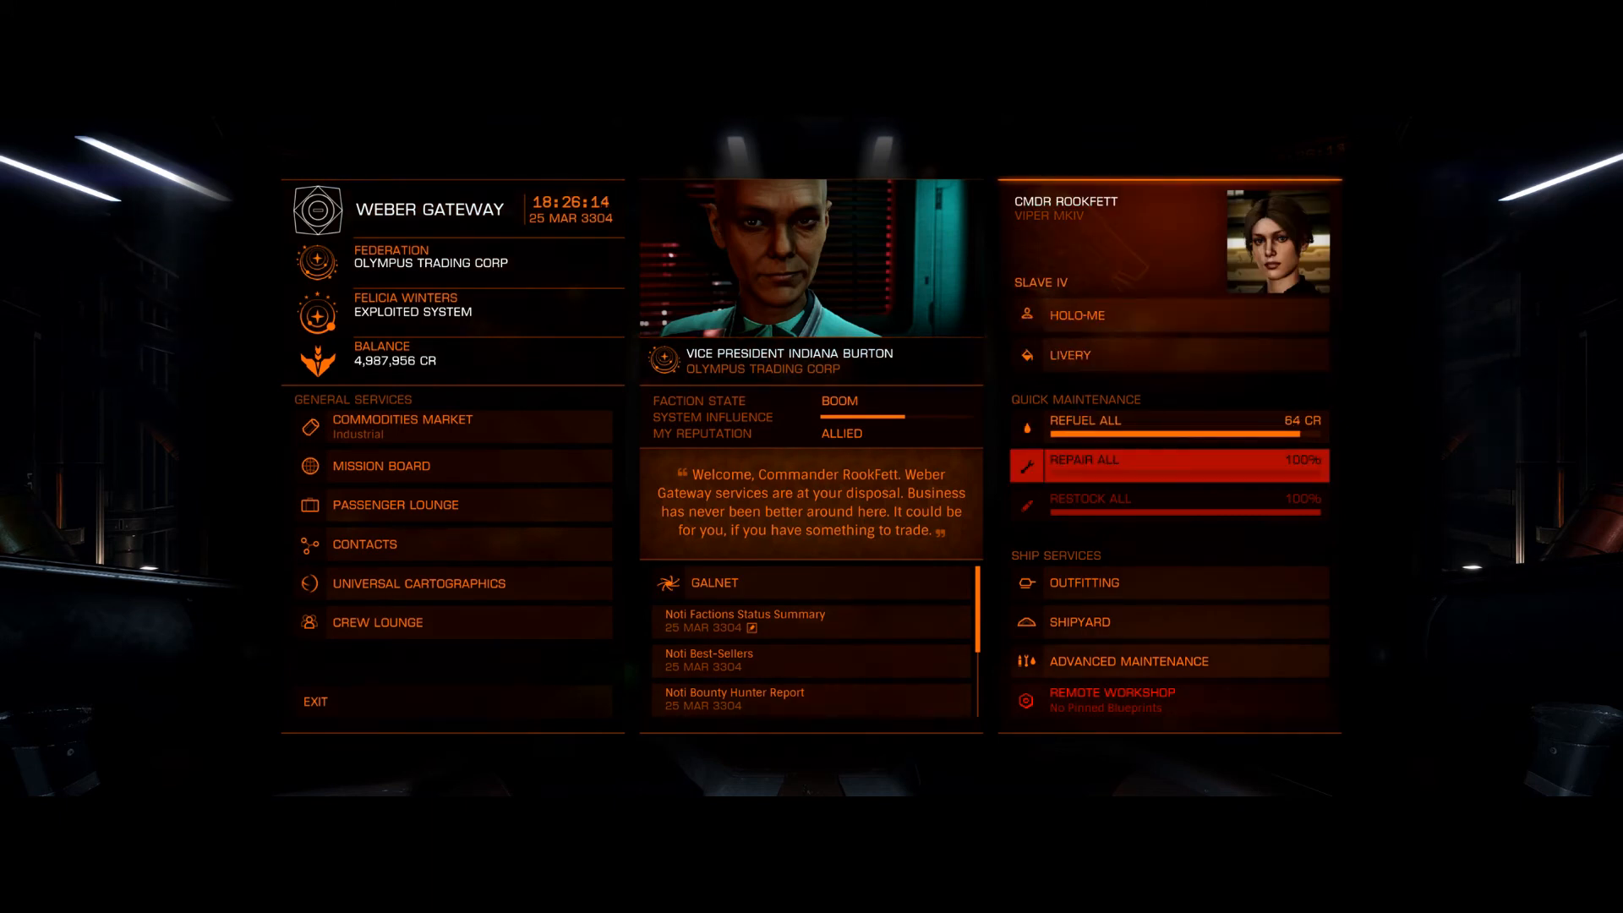
click(1168, 421)
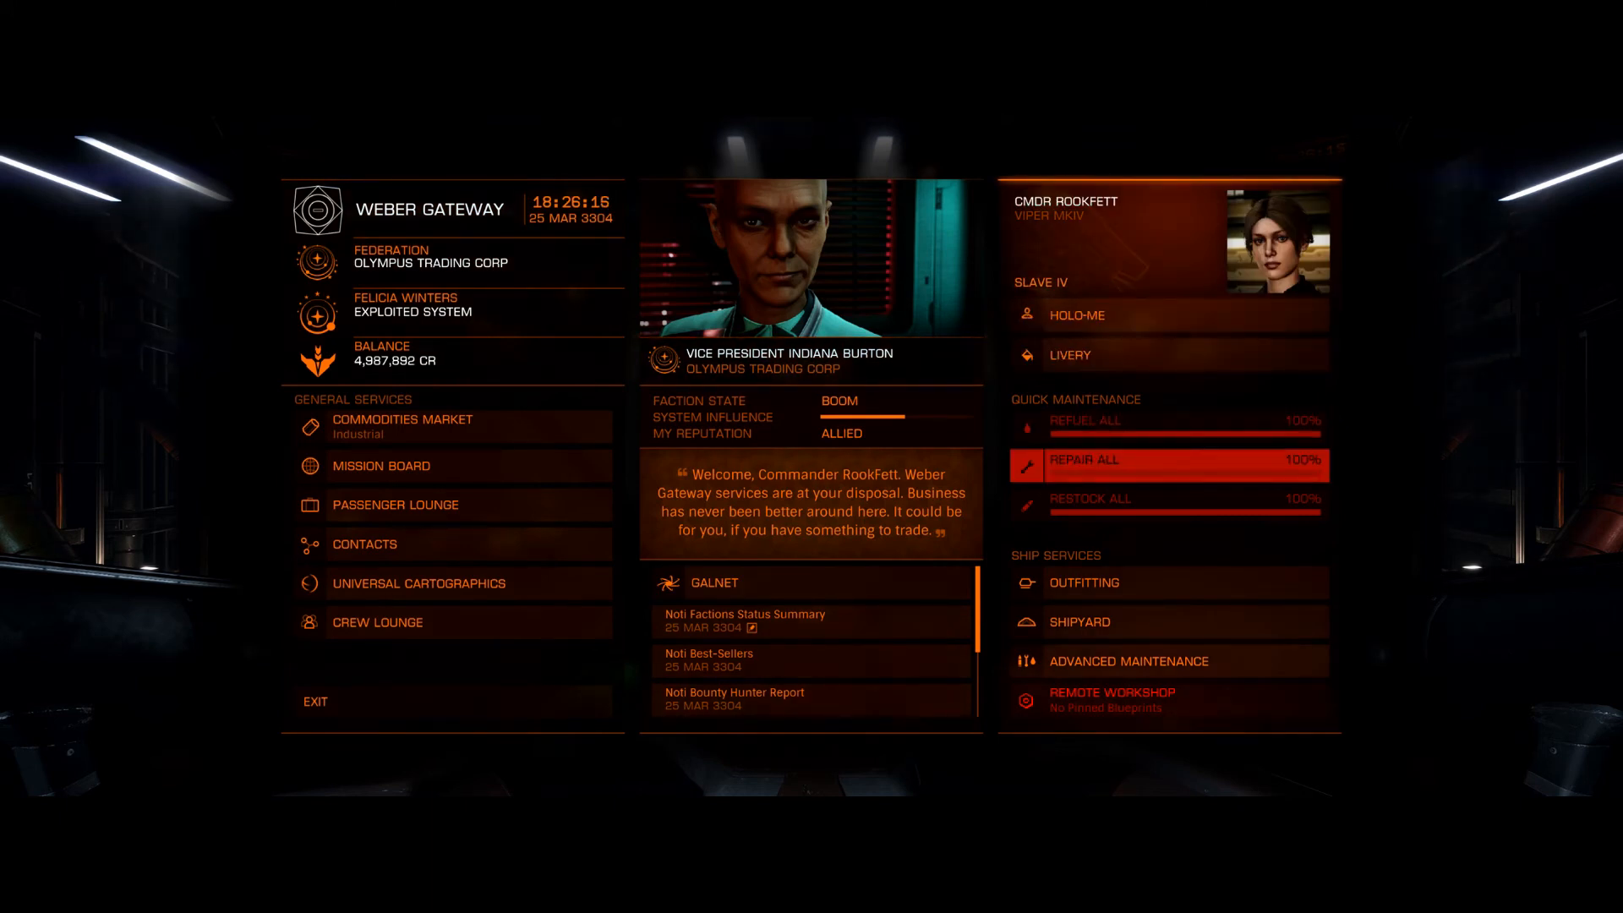